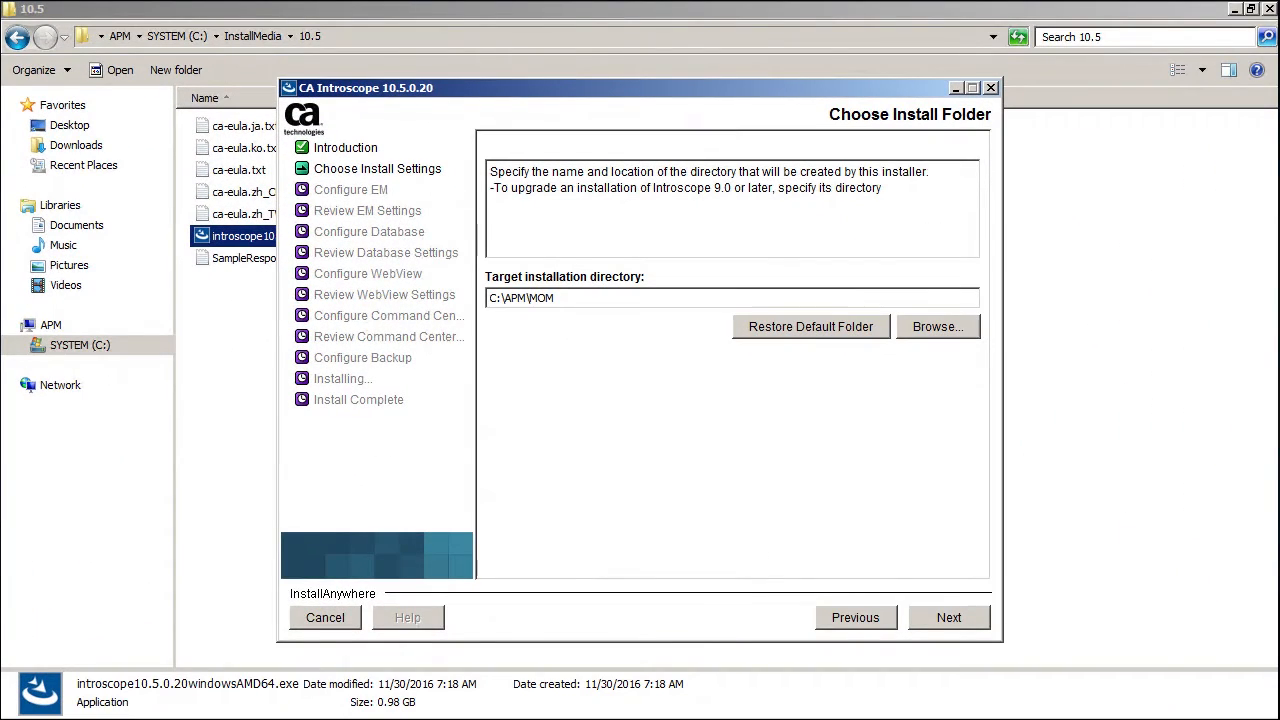
- Keep C:\APM\MOM as the target folder and continue the upgrade
{"action": "left_click", "coordinate": [948, 616]}
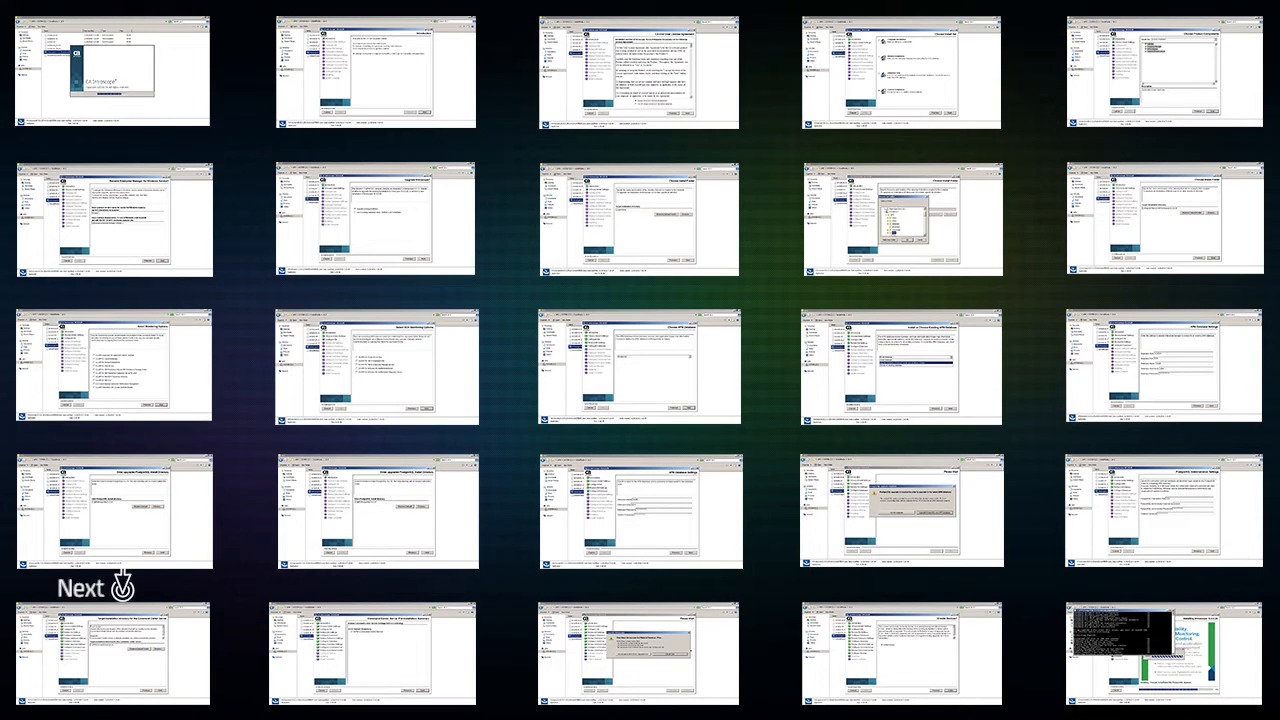
{"action": "mouse_move", "coordinate": [240, 660]}
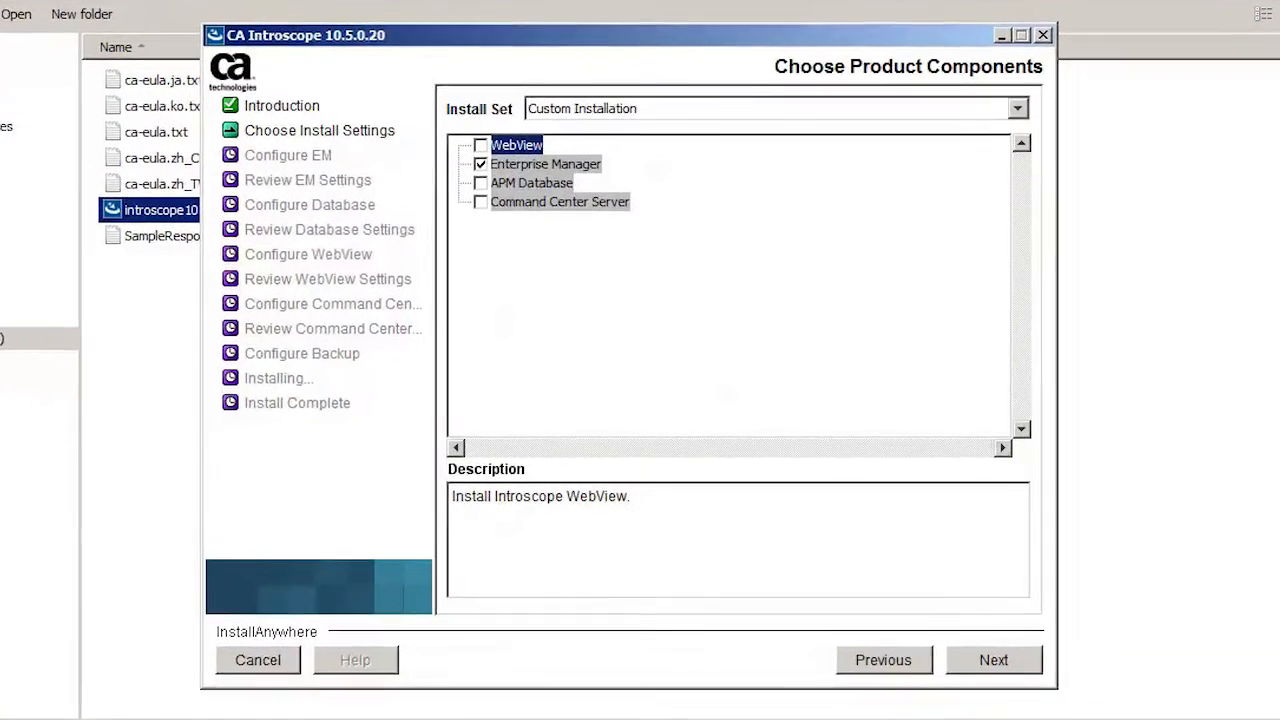
- Highlight the custom installation's product component list including Enterprise Manager
{"action": "left_click_drag", "start_coordinate": [304, 36], "coordinate": [280, 16]}
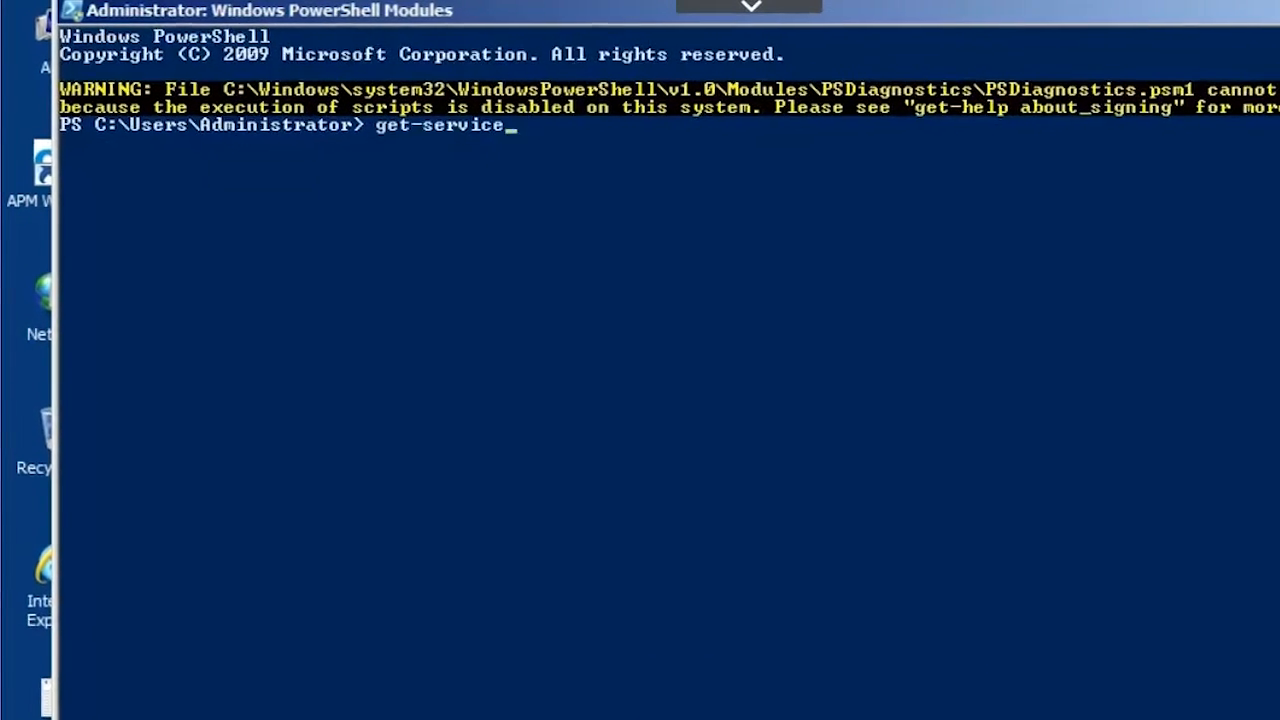
- Run get-service filtered on 'iscope' to list the Introscope services
{"action": "type", "text": "iscope"}
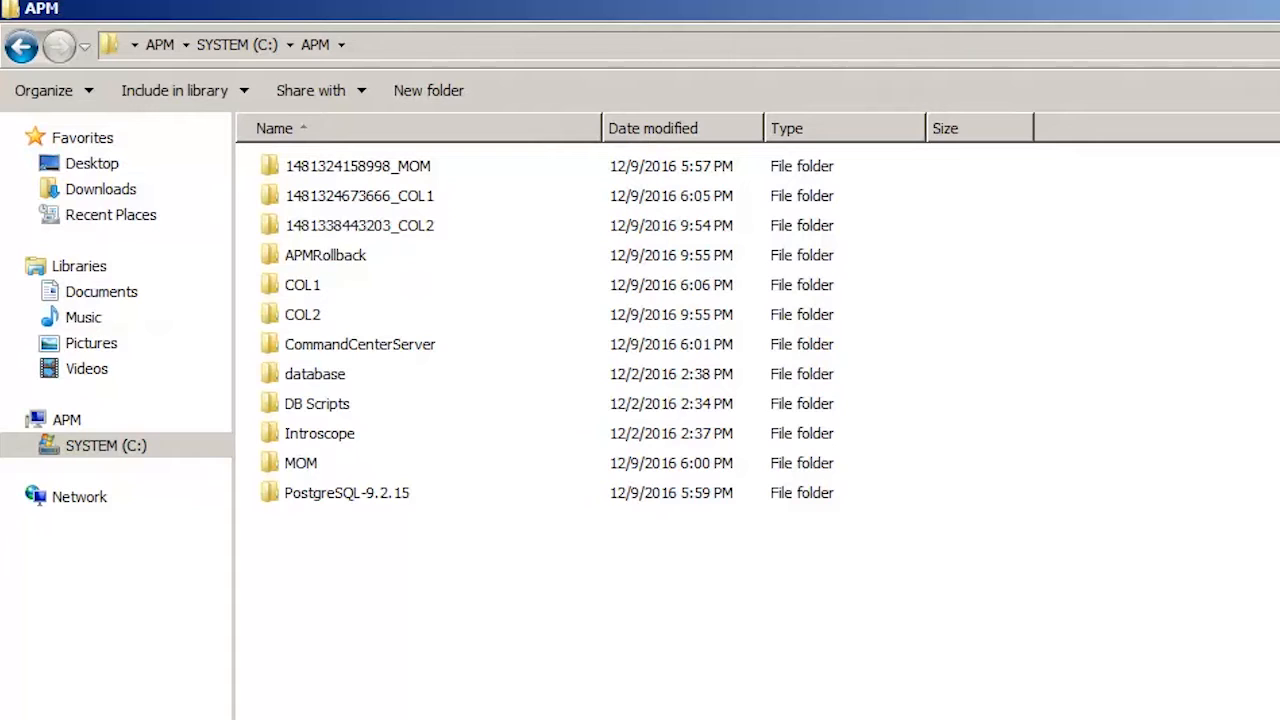
{"action": "left_click", "coordinate": [324, 254]}
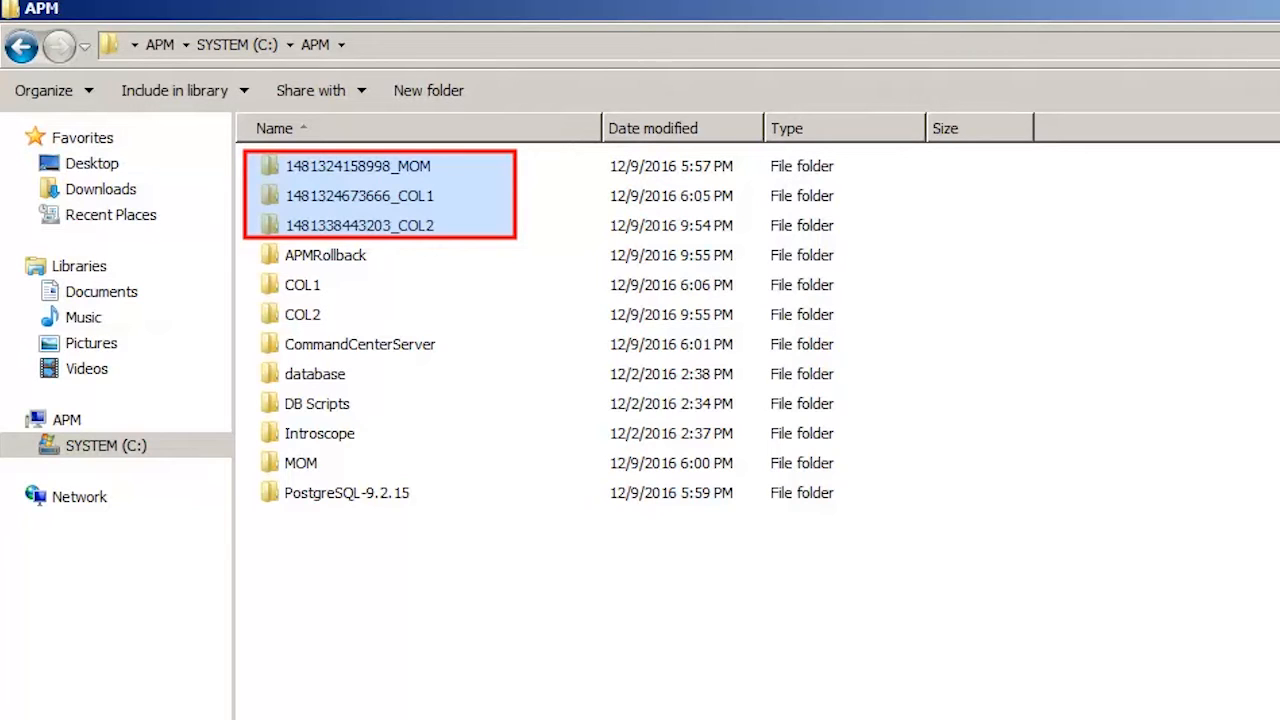
{"action": "left_click", "coordinate": [360, 344]}
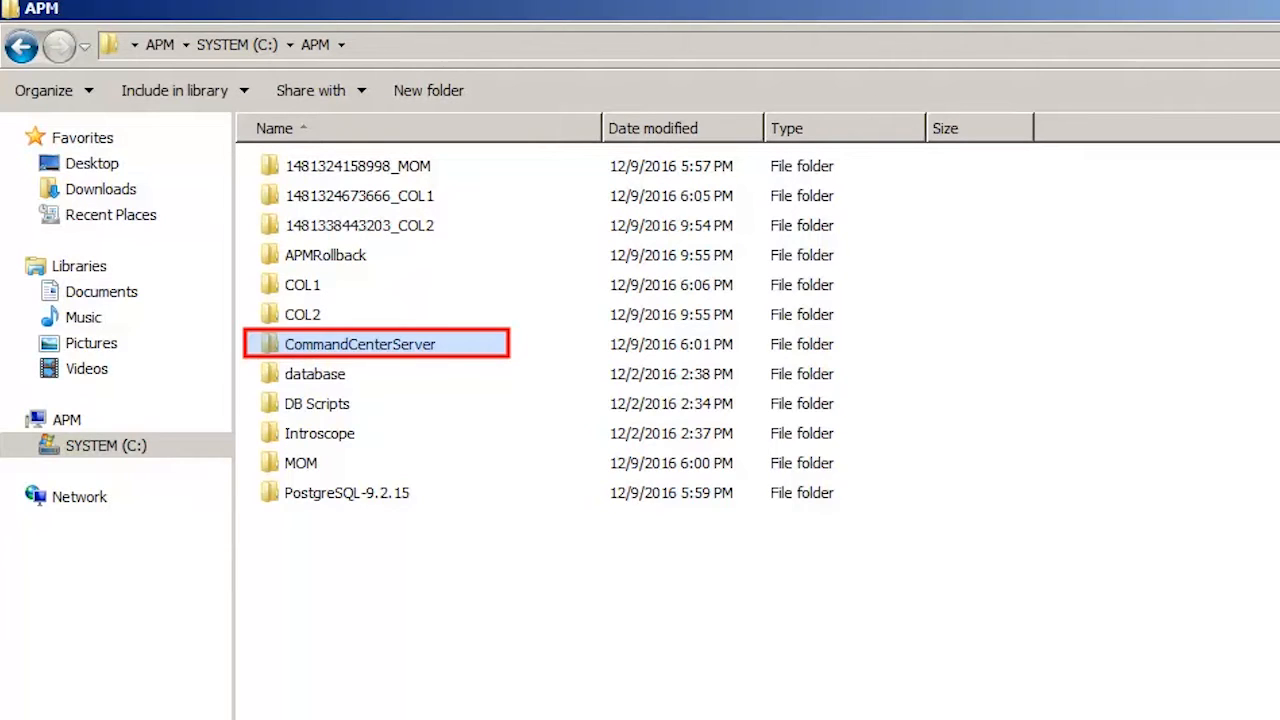
{"action": "left_click", "coordinate": [348, 492]}
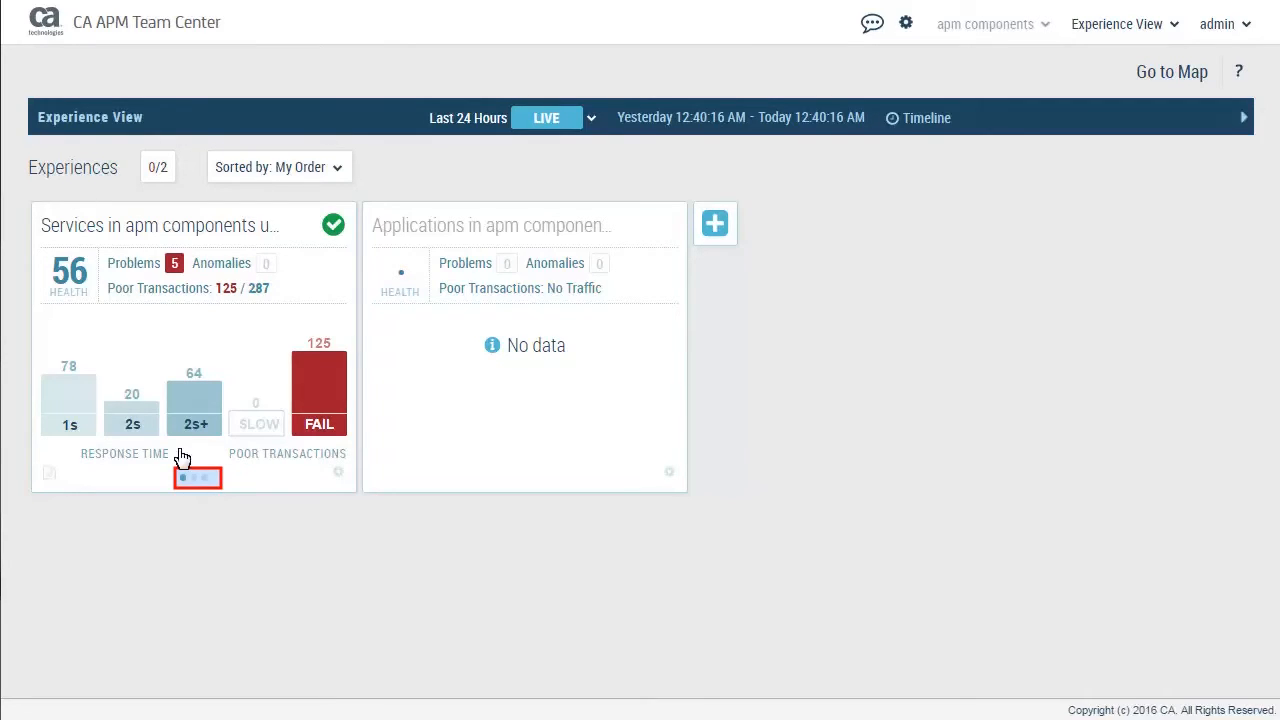
{"action": "mouse_move", "coordinate": [196, 482]}
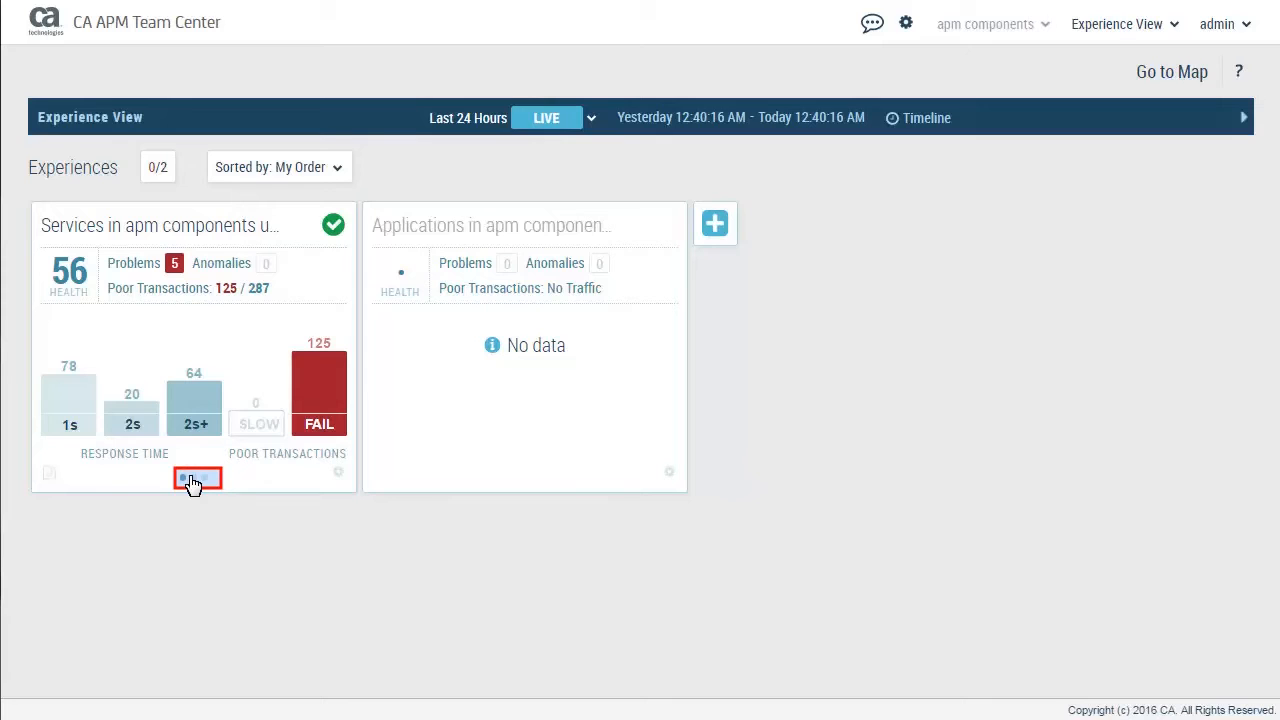
{"action": "mouse_move", "coordinate": [196, 476]}
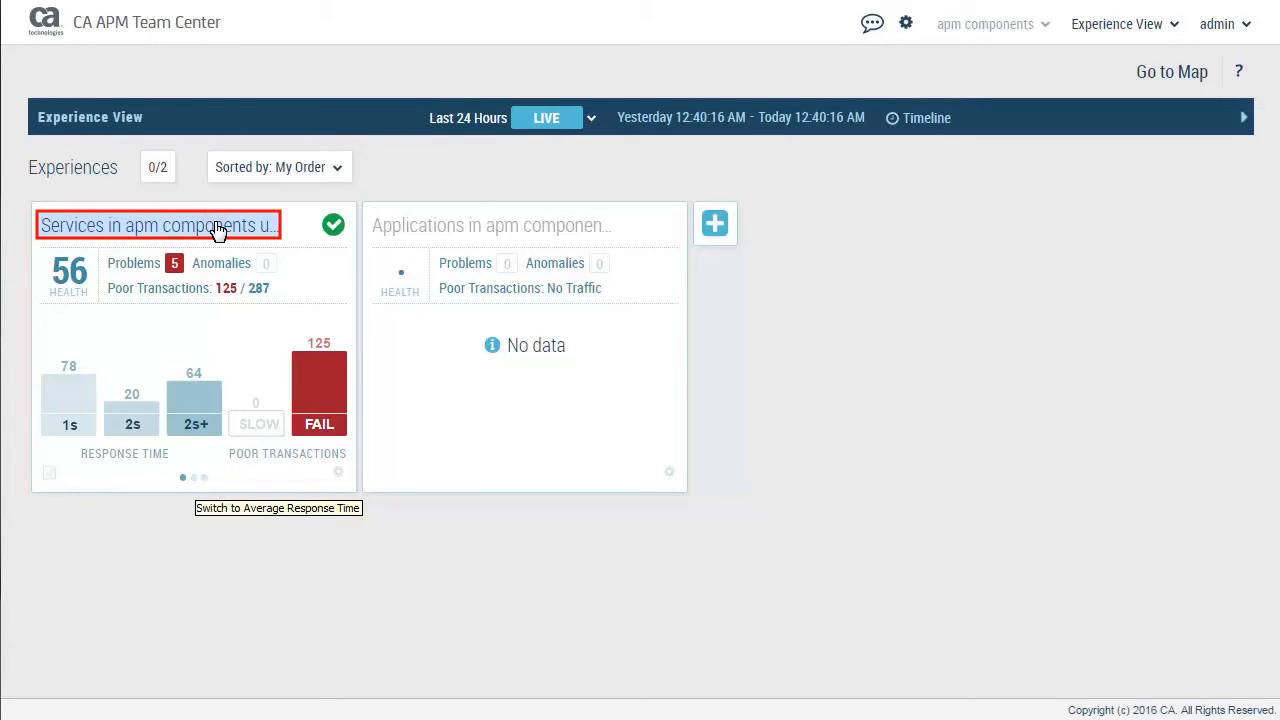
- Open the Services in apm components experience in detail
{"action": "left_click", "coordinate": [156, 224]}
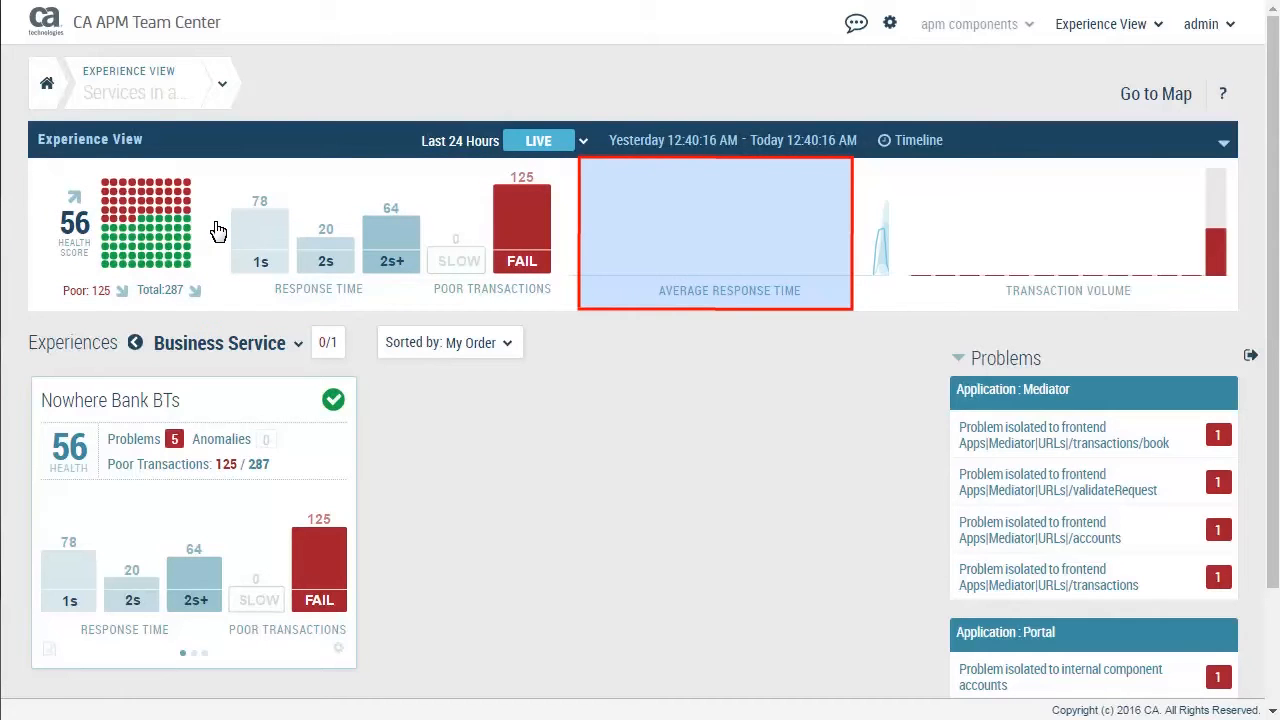
- Go from the Average Response Time chart to the map of monitored components
{"action": "left_click", "coordinate": [1068, 230]}
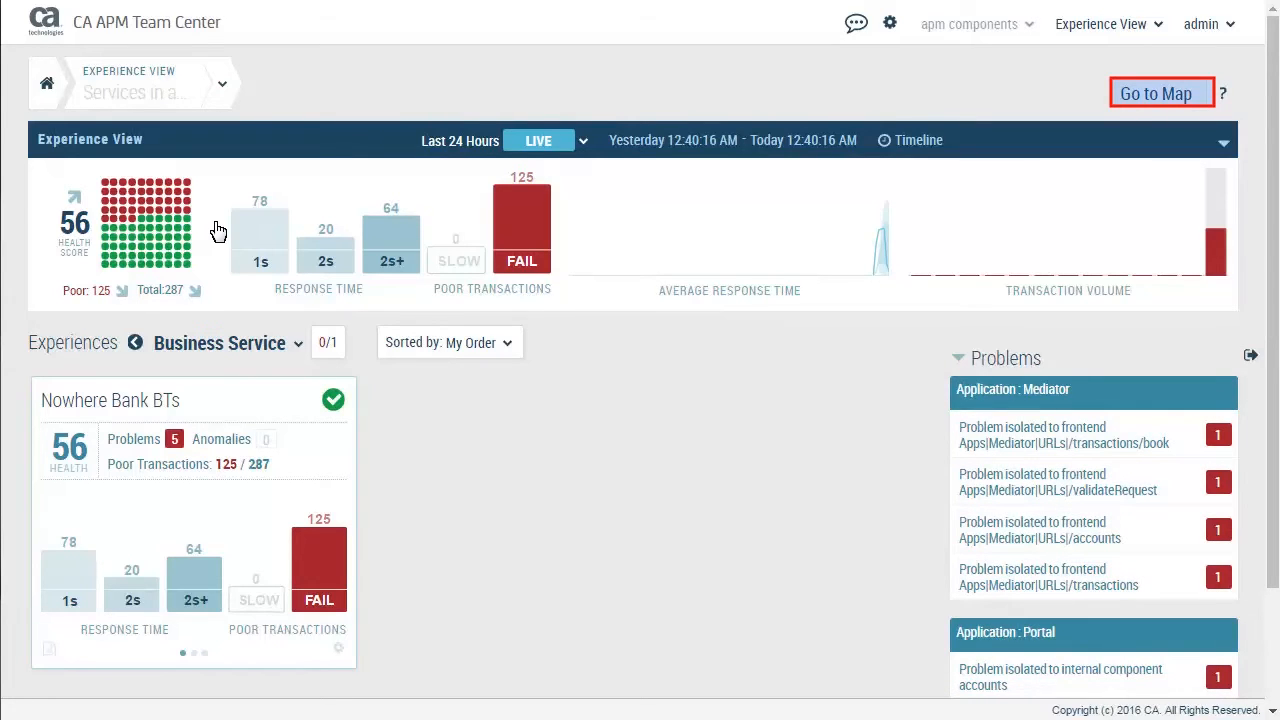
{"action": "mouse_move", "coordinate": [904, 138]}
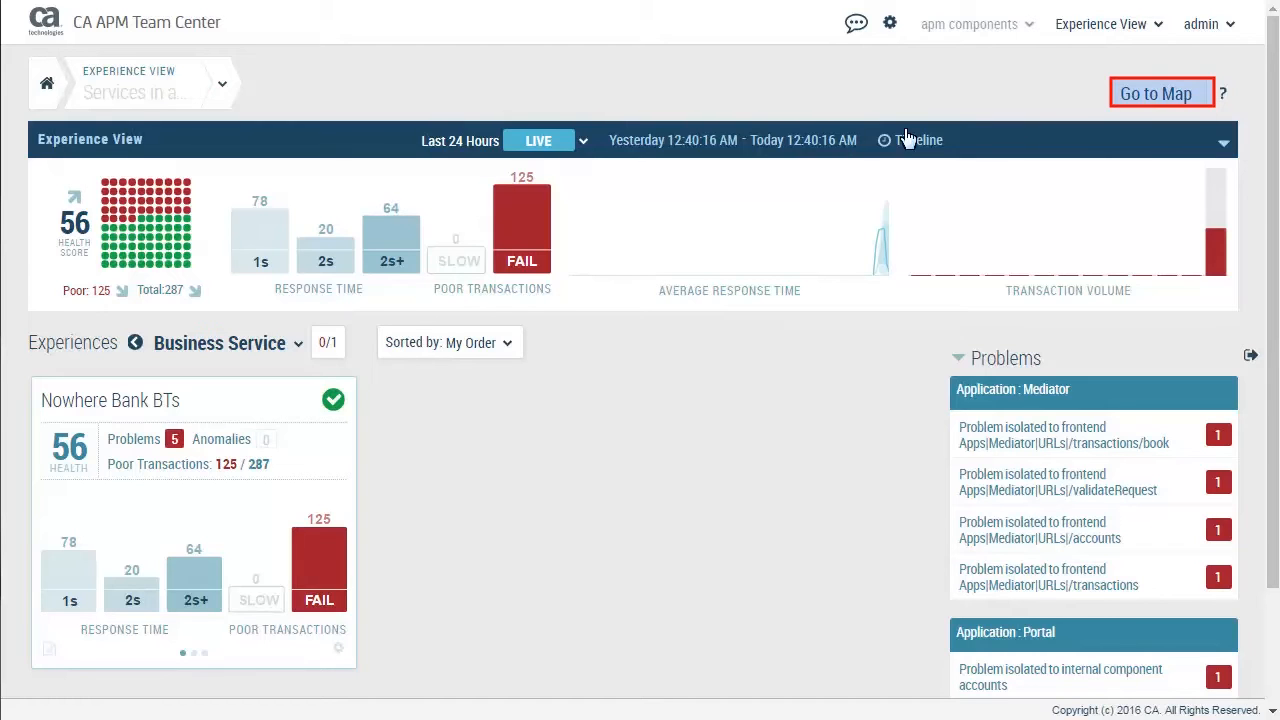
{"action": "left_click", "coordinate": [1160, 94]}
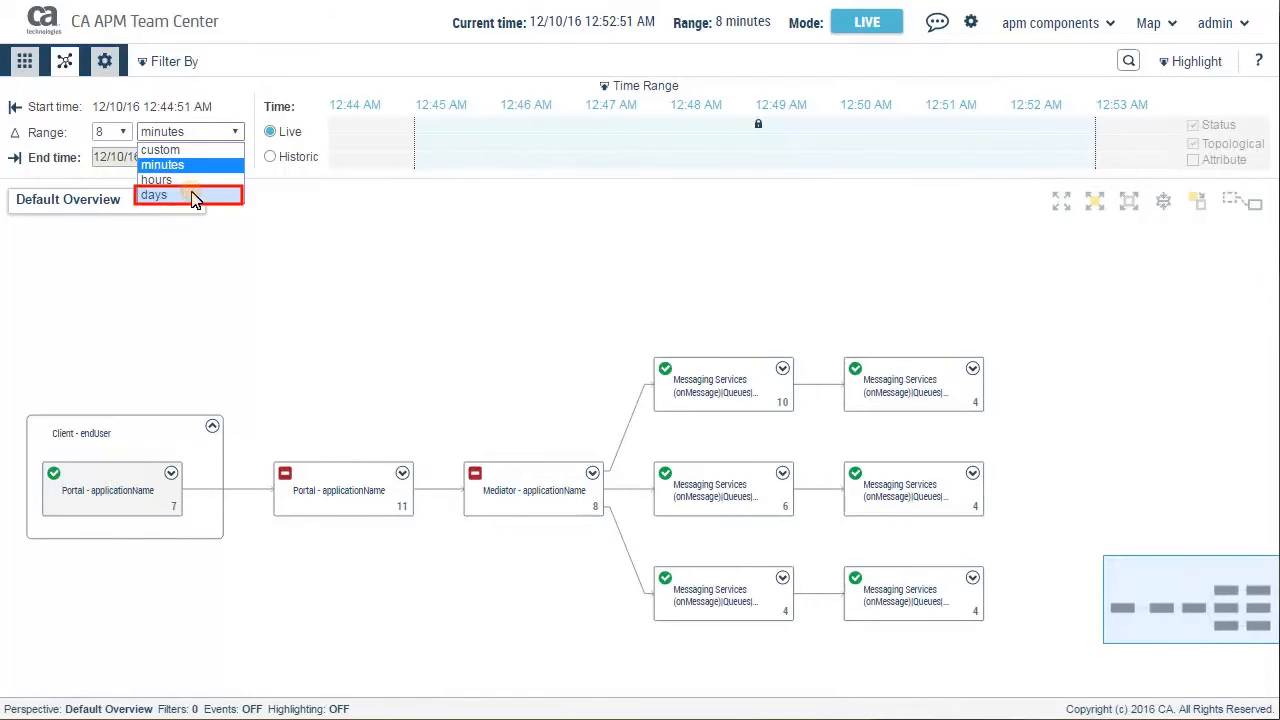
- Change the map's range unit from minutes to days
{"action": "left_click", "coordinate": [154, 194]}
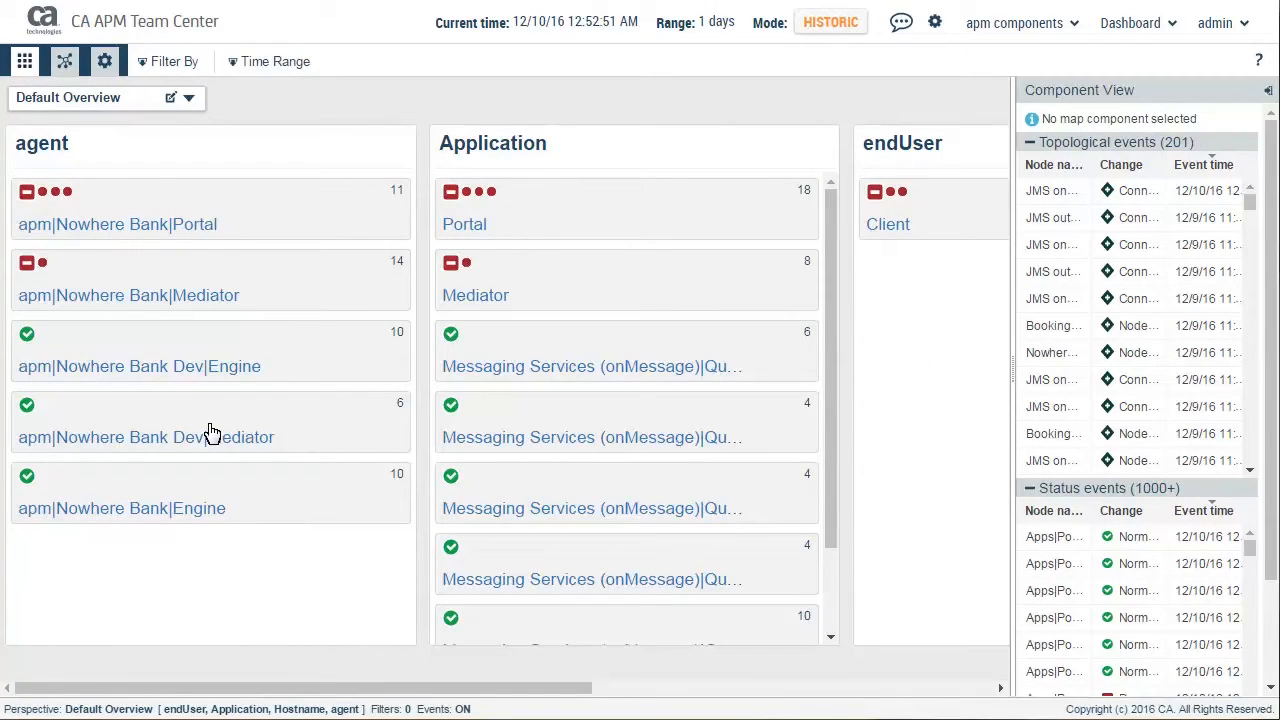
- Show the Universes list in settings with the apm components universe of 77 nodes
{"action": "left_click", "coordinate": [104, 60]}
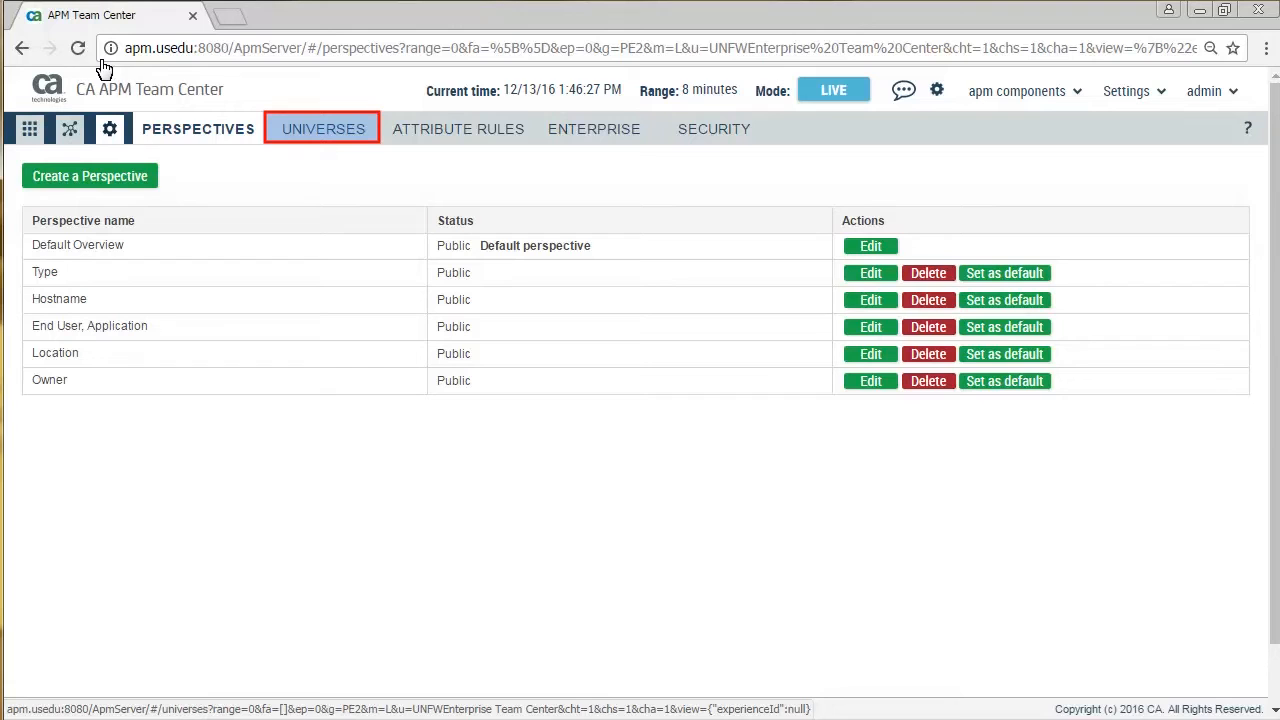
{"action": "left_click", "coordinate": [324, 128]}
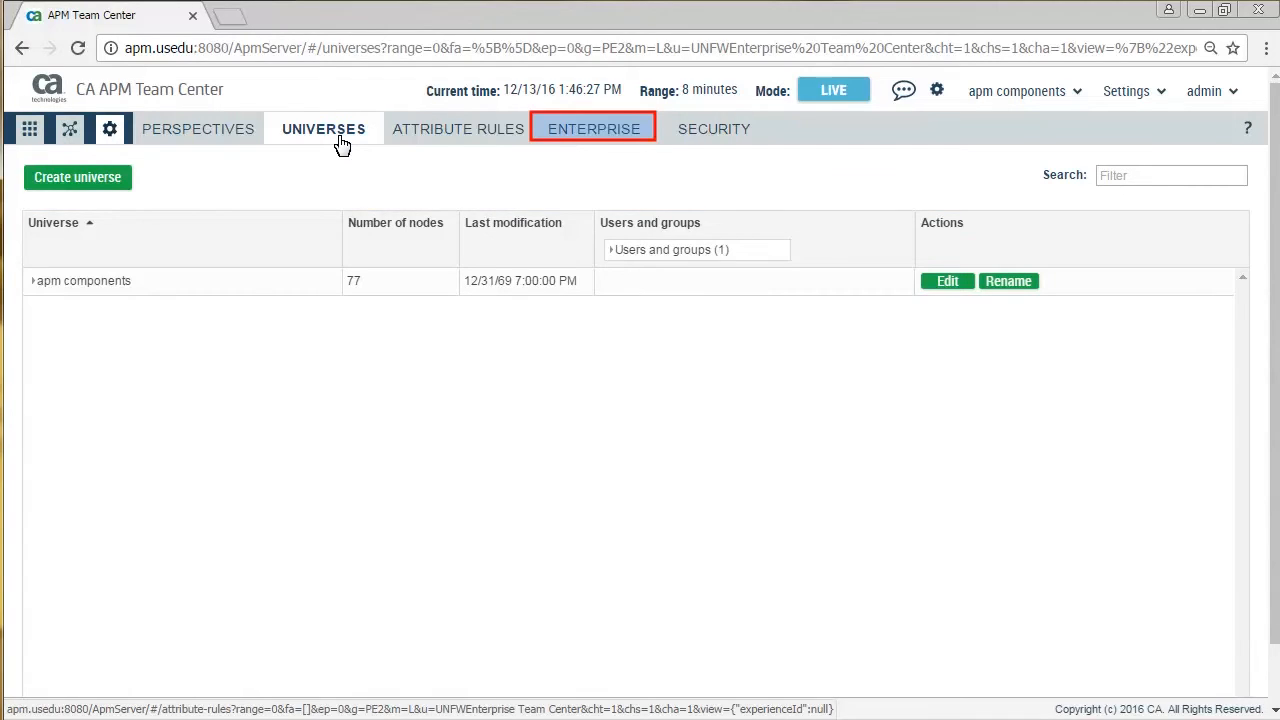
{"action": "mouse_move", "coordinate": [596, 138]}
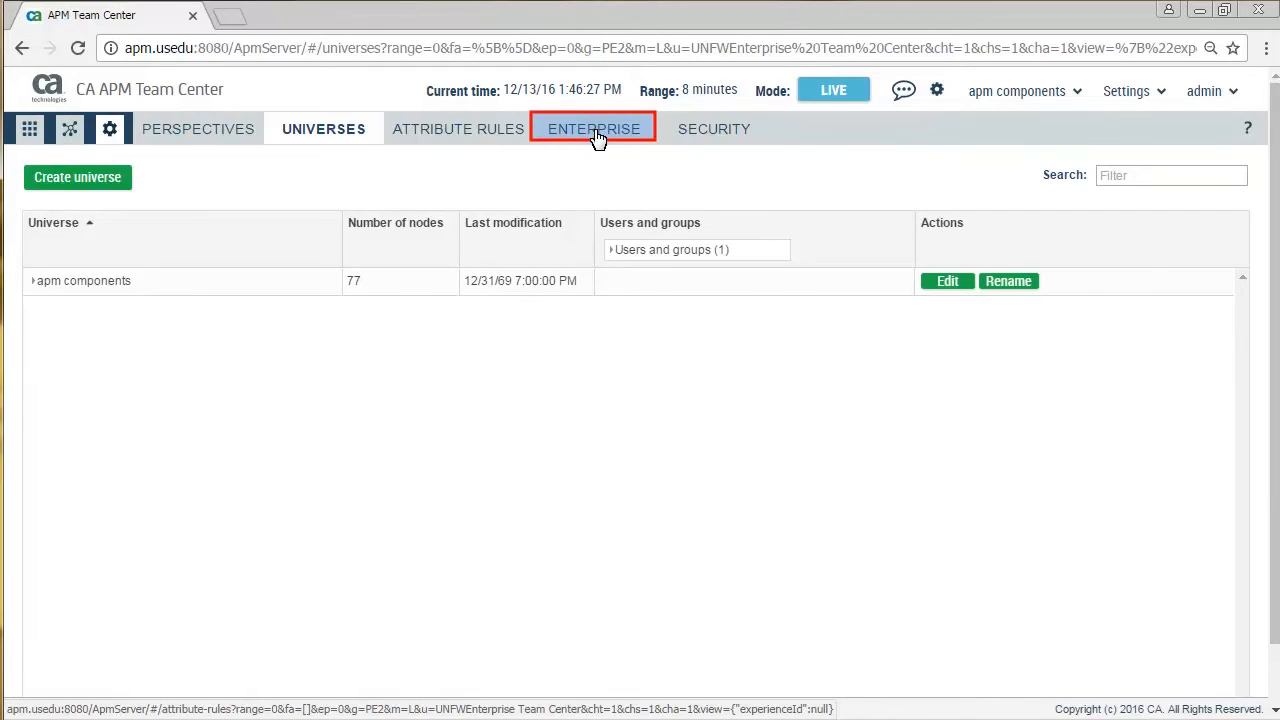
- View the Enterprise configuration listing the connected WebView and Command Center
{"action": "left_click", "coordinate": [594, 128]}
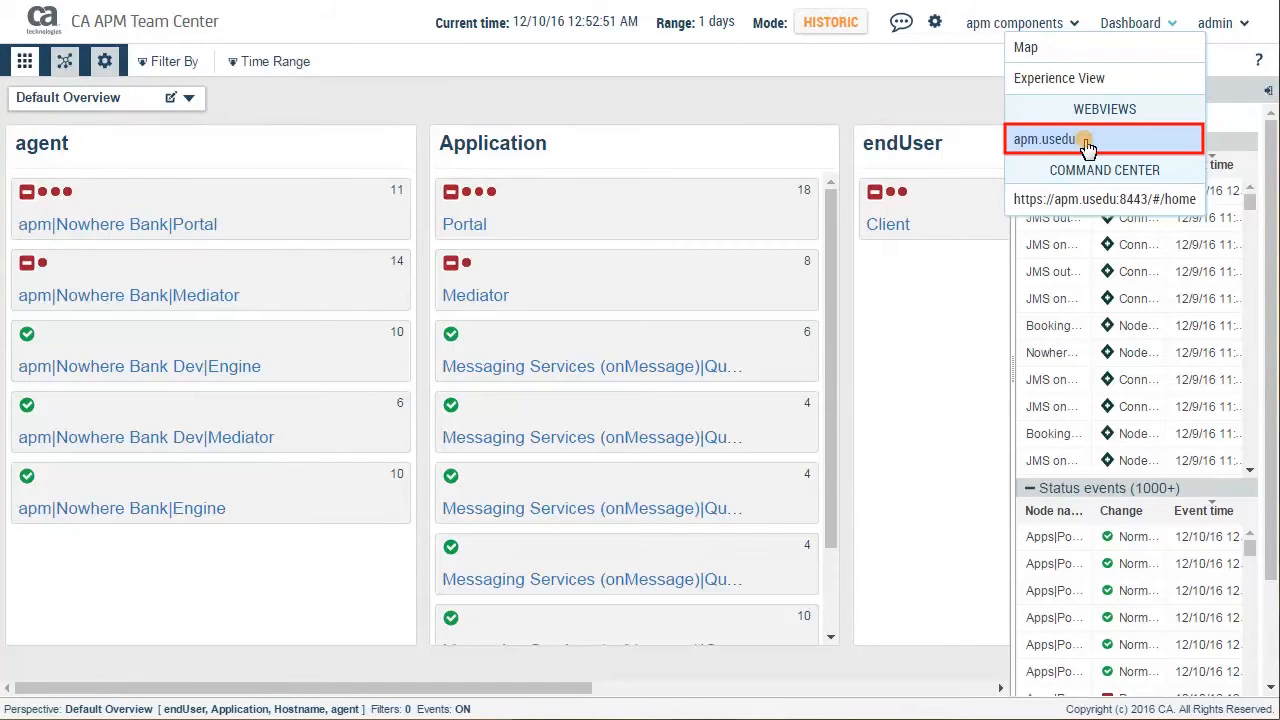
- Open the apm.usedu WebView and its Investigator metric browser for the SuperDomain
{"action": "left_click", "coordinate": [1044, 140]}
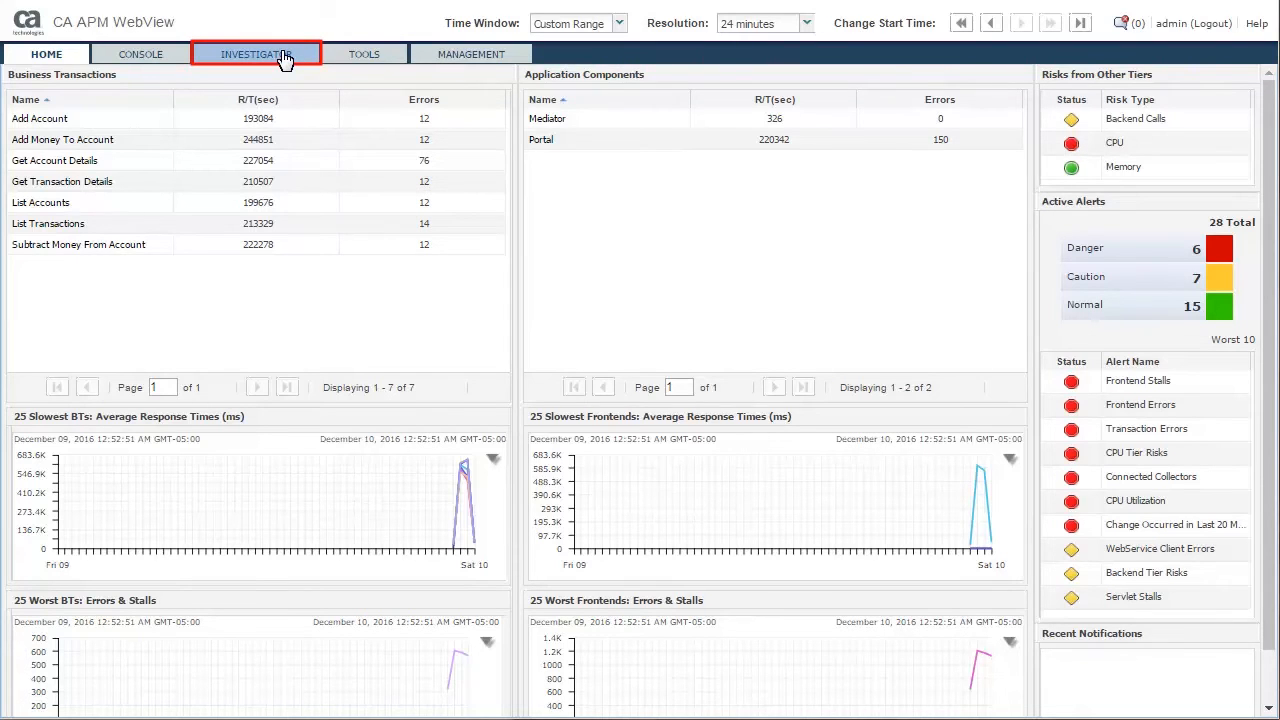
{"action": "left_click", "coordinate": [256, 54]}
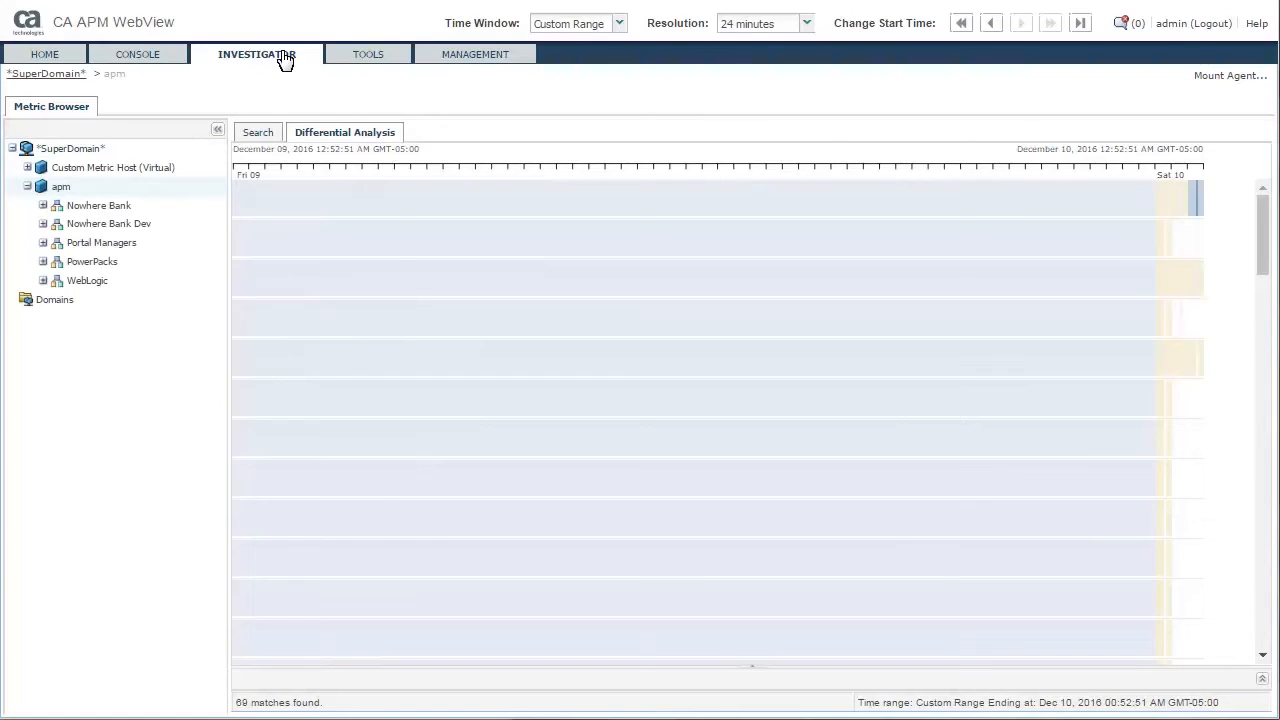
- Expand Nowhere Bank, select Portal and view its Differential Analysis and Resources metrics
{"action": "left_click", "coordinate": [100, 204]}
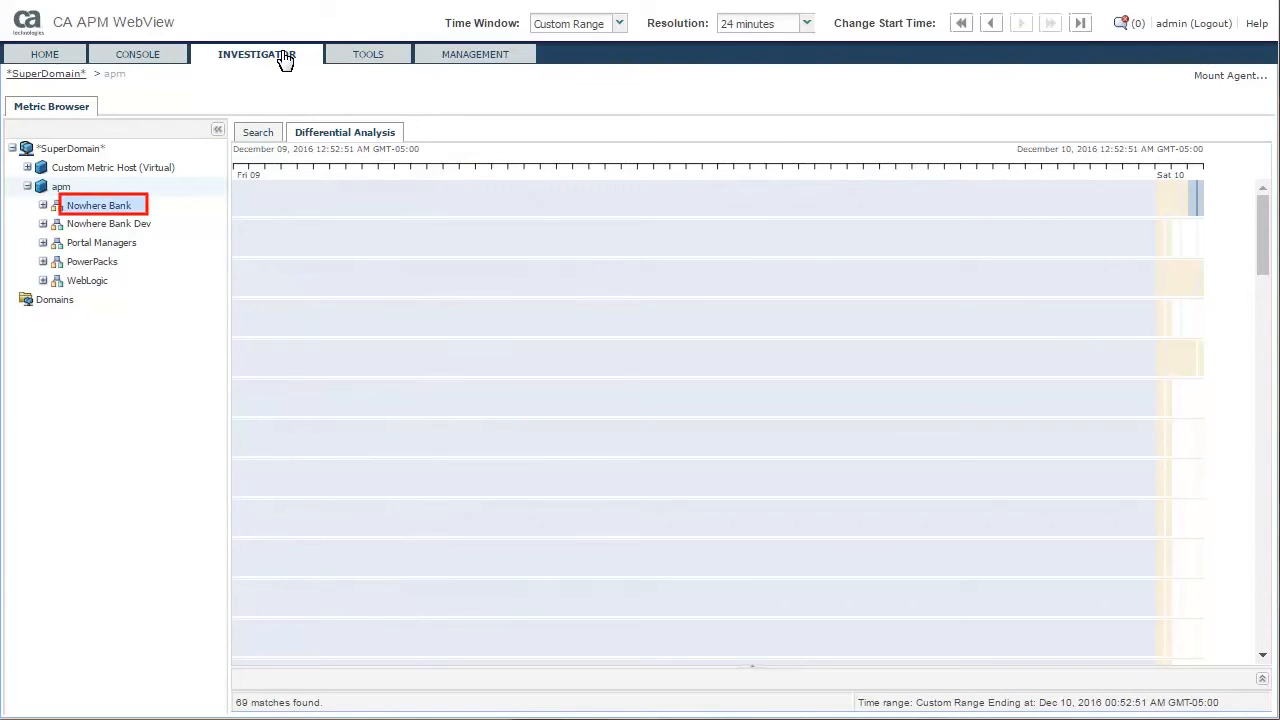
{"action": "mouse_move", "coordinate": [128, 208]}
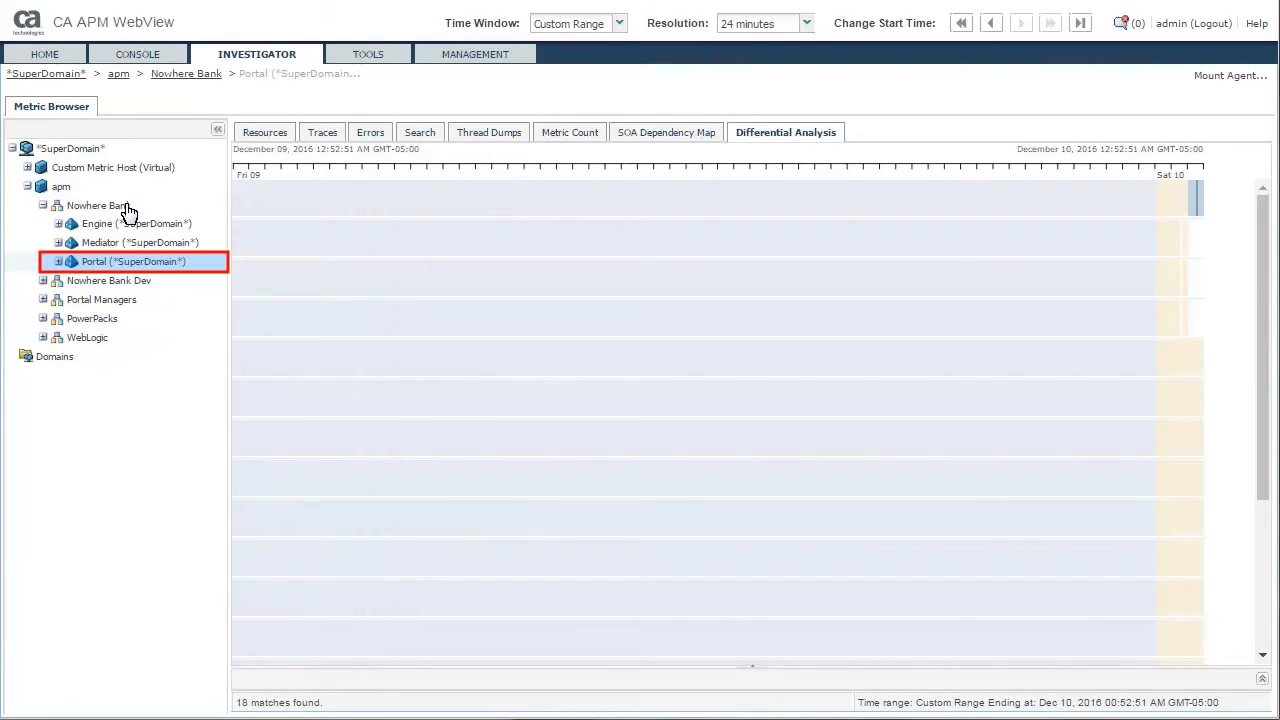
{"action": "left_click", "coordinate": [786, 132]}
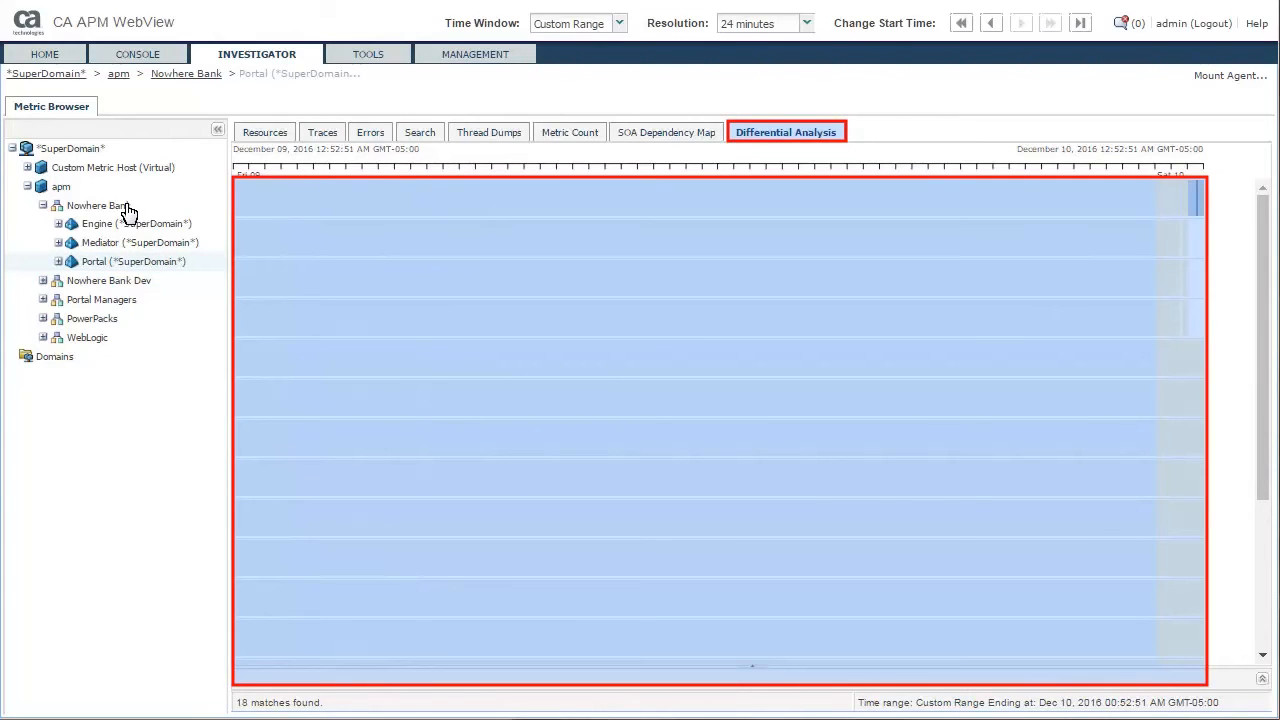
{"action": "left_click", "coordinate": [264, 132]}
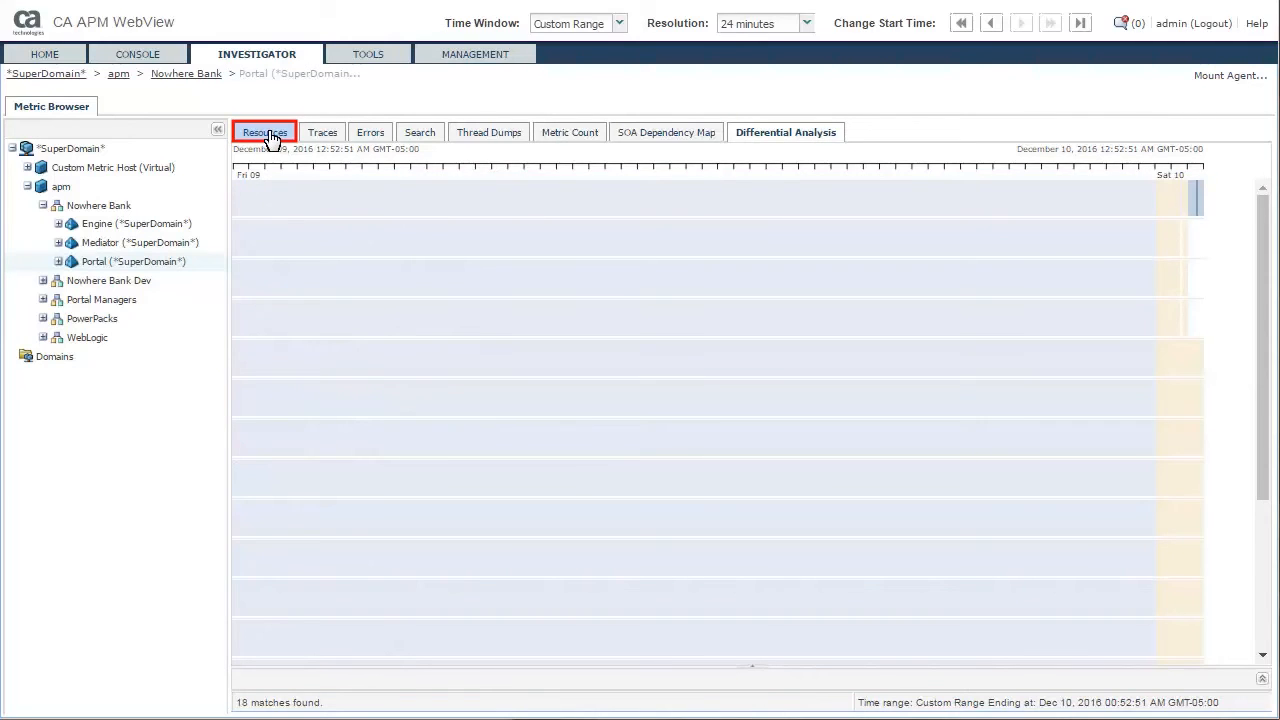
{"action": "left_click", "coordinate": [264, 132]}
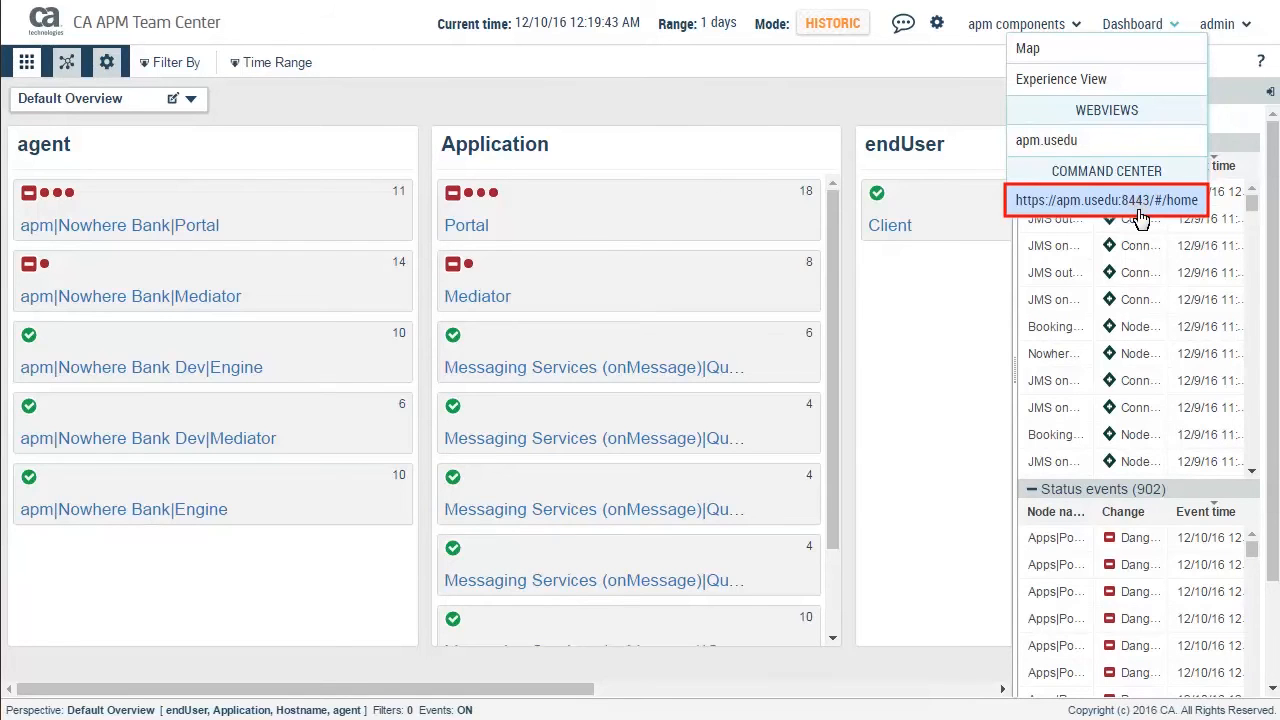
{"action": "left_click", "coordinate": [1108, 200]}
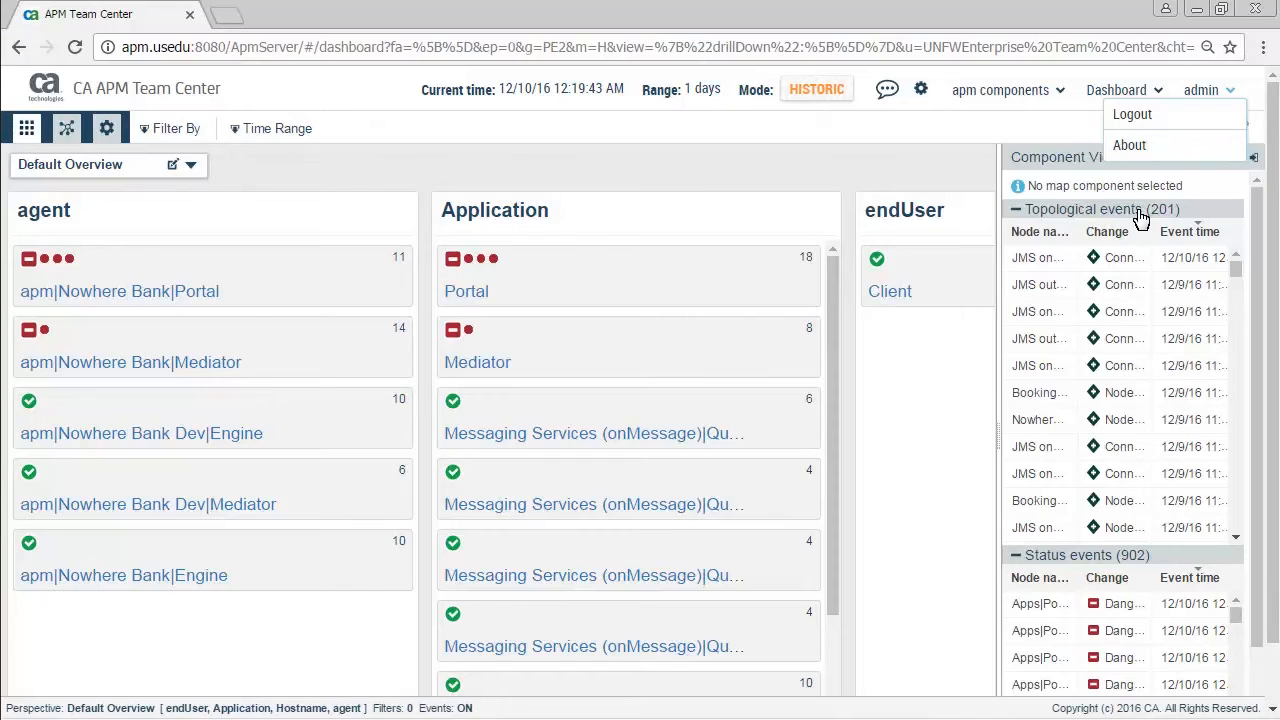
{"action": "mouse_move", "coordinate": [1132, 112]}
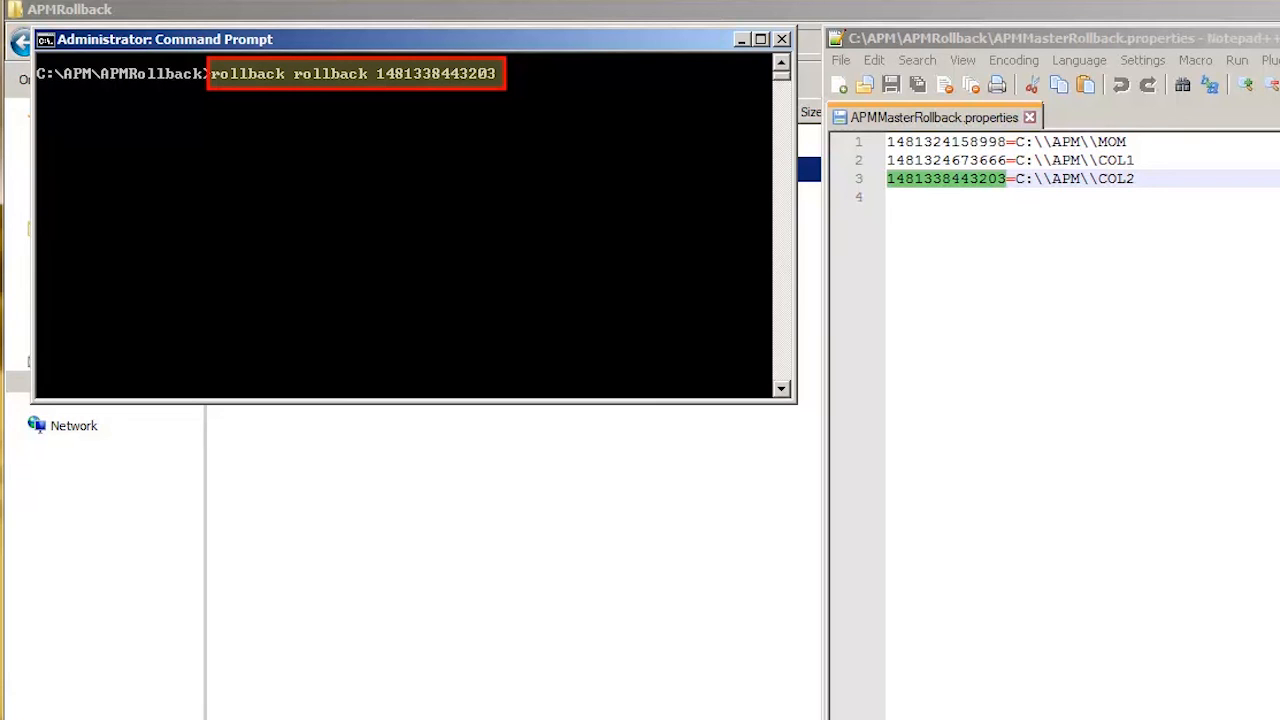
{"action": "key", "text": "Enter"}
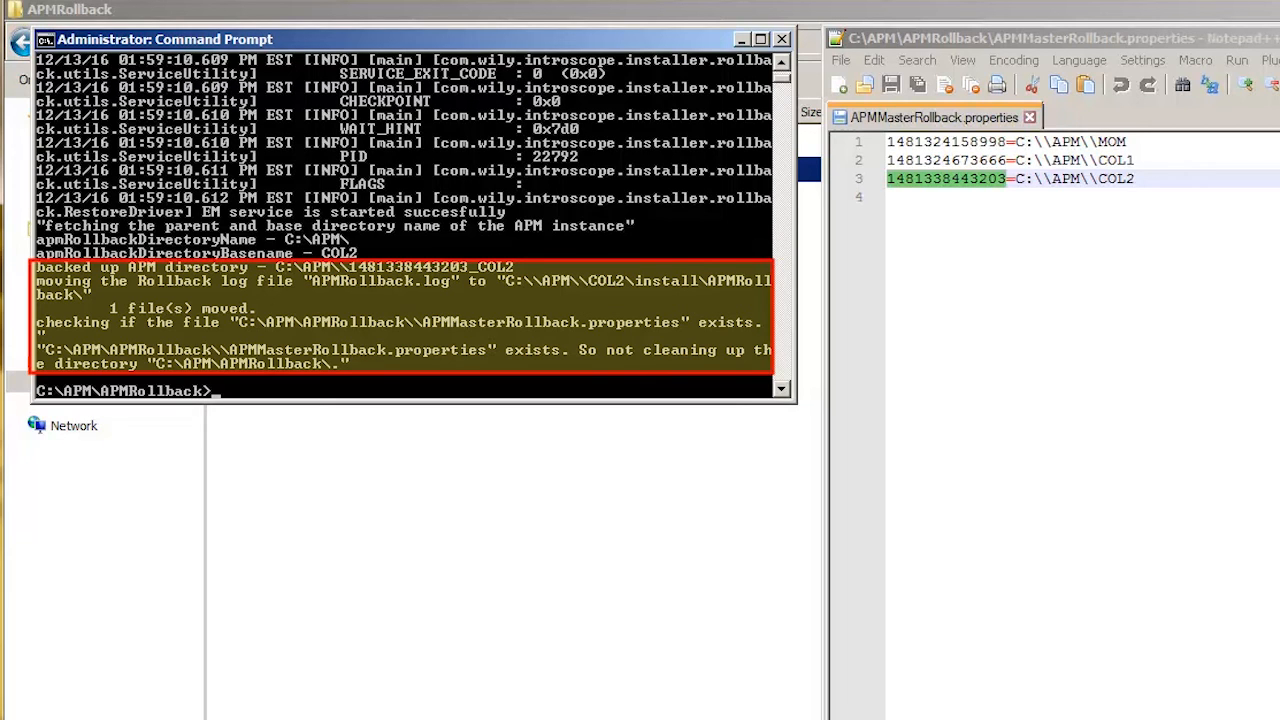
{"action": "type", "text": "rollback rollback 1481324673666"}
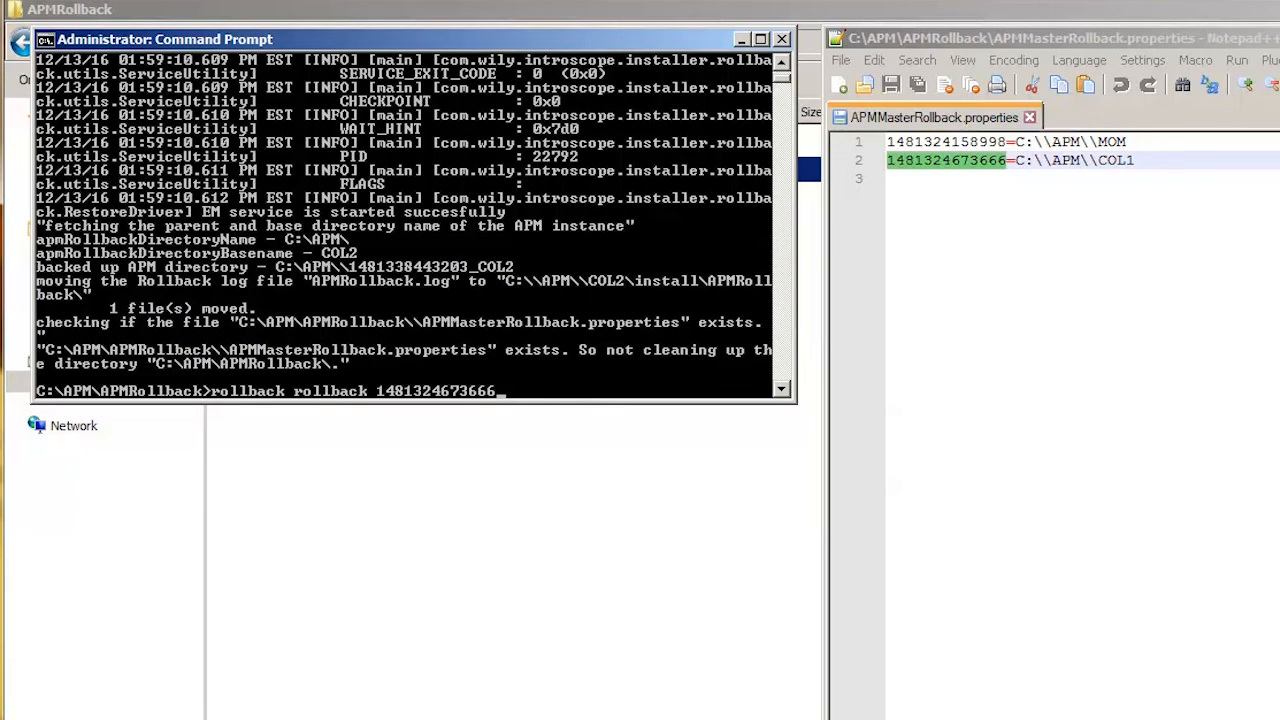